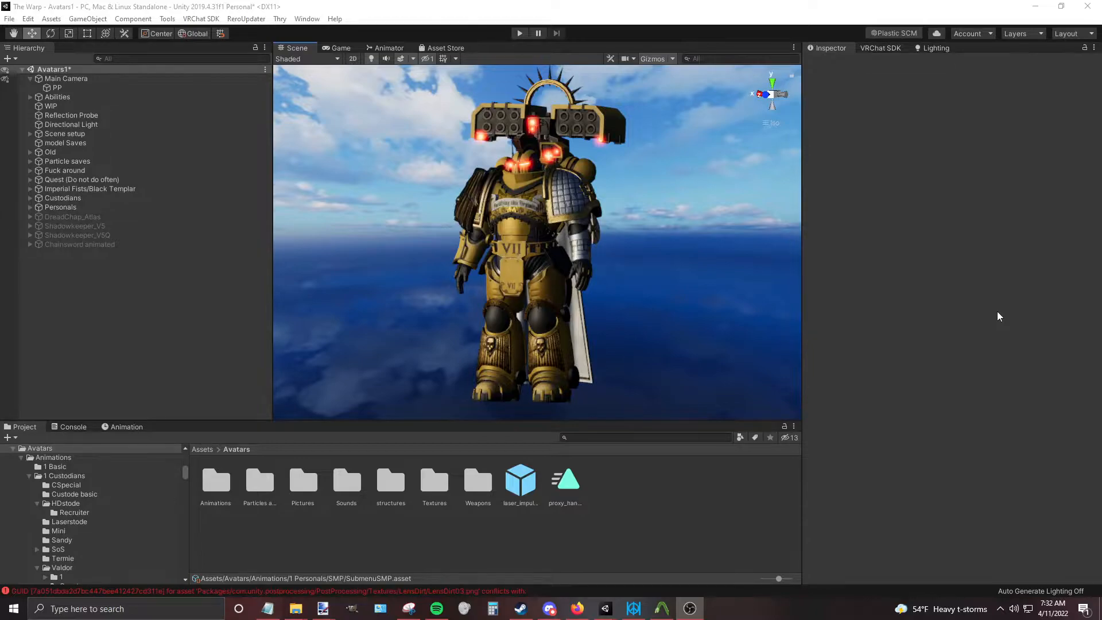
pyautogui.moveTo(993, 361)
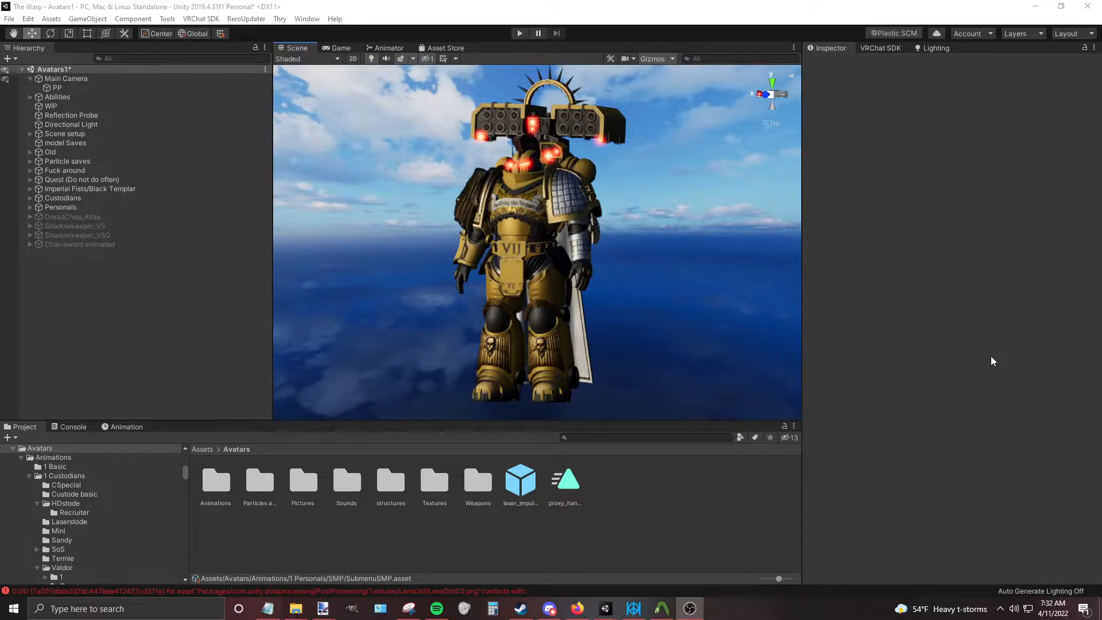
pyautogui.moveTo(462, 460)
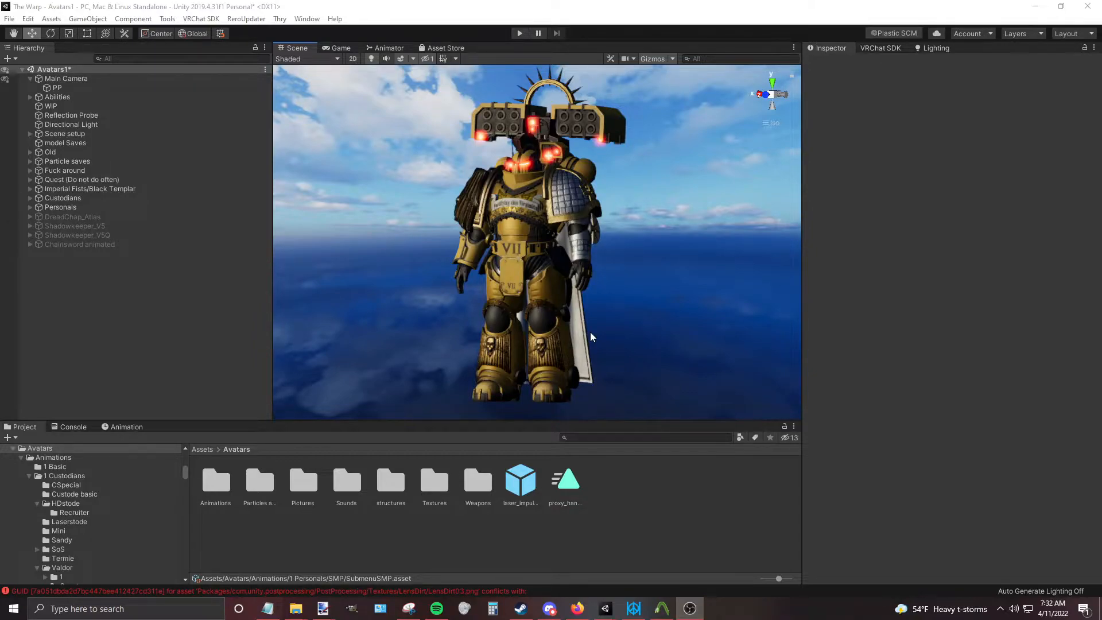
pyautogui.moveTo(640, 354)
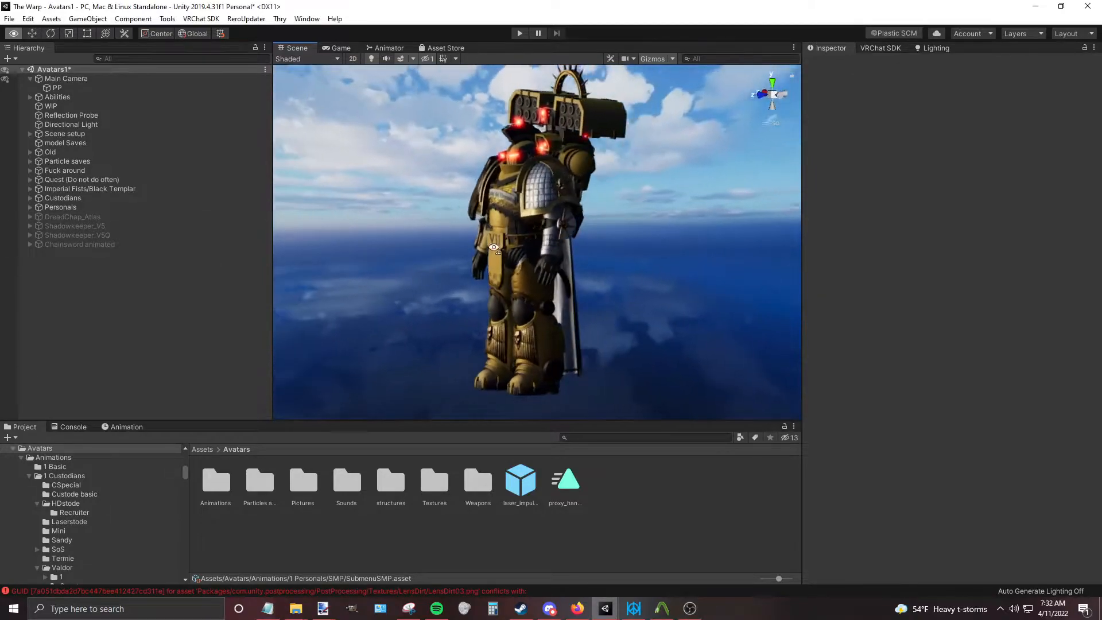
# Step: Give ChainswordNew_Teeth the Z9 m_chainsword cover and Z8 Chainsword materials
pyautogui.click(79, 244)
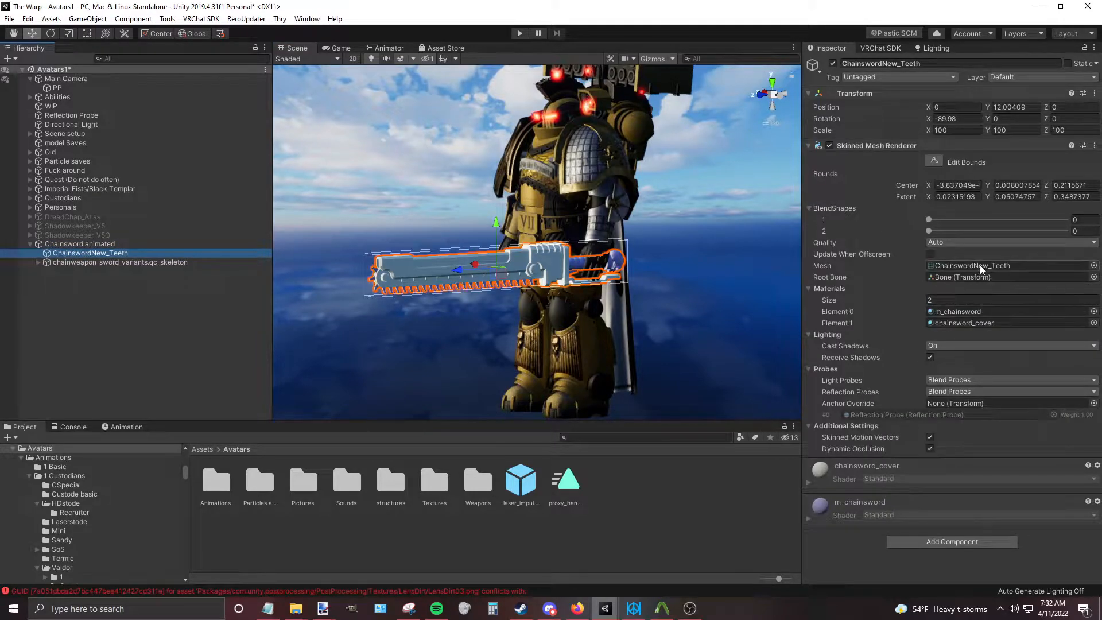
pyautogui.click(75, 579)
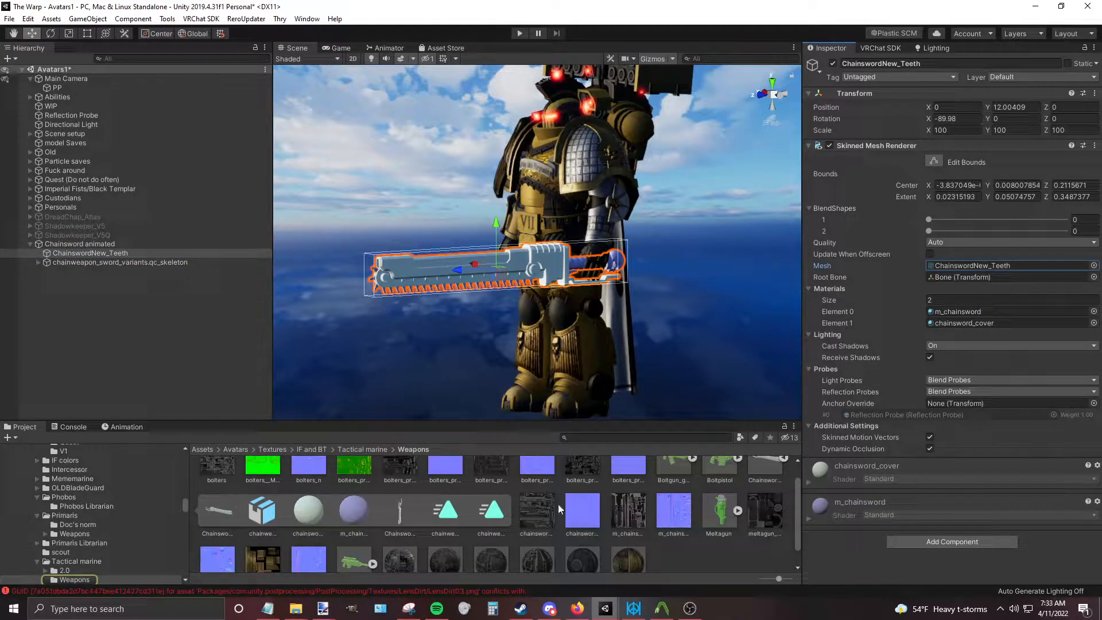
pyautogui.scroll(-3)
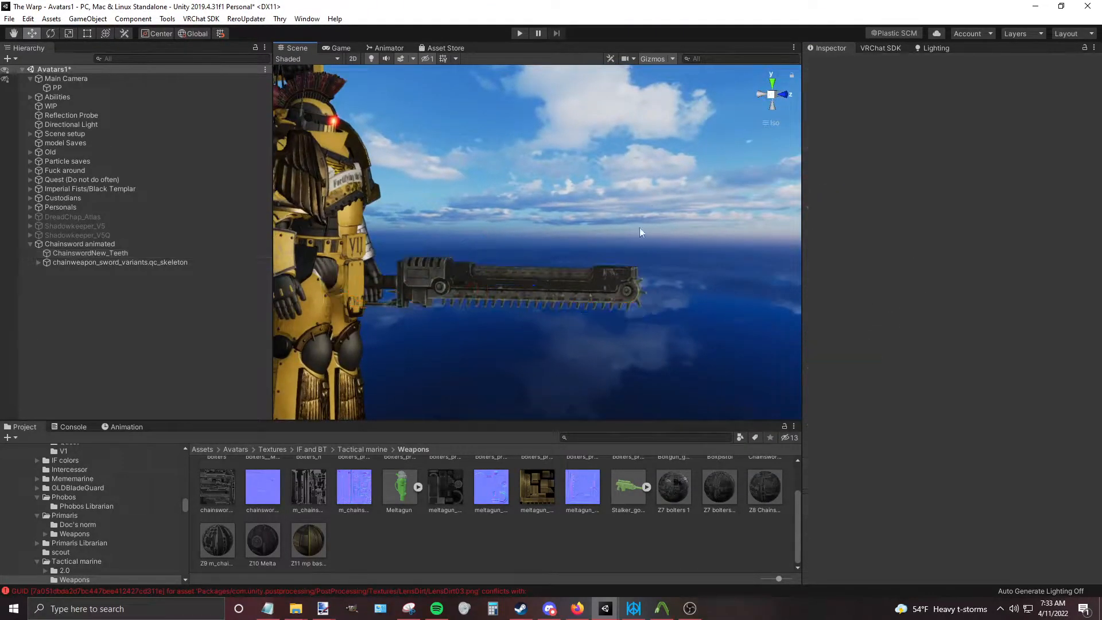
pyautogui.click(89, 253)
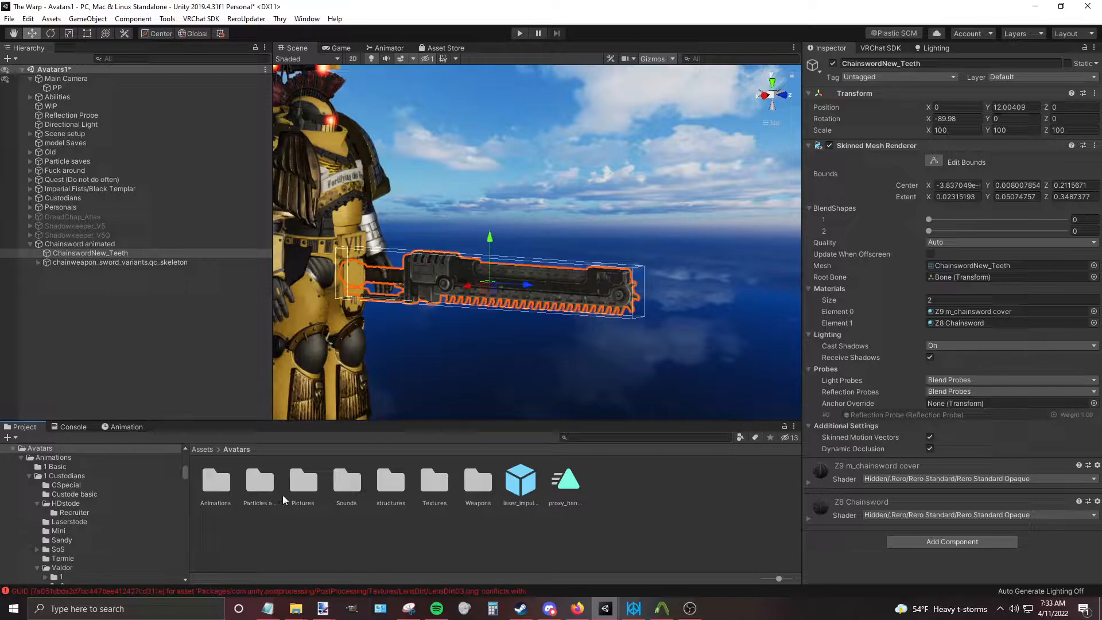
# Step: Parent the [new]Melee system 1 prefab from PVP particles under ChainswordNew_Teeth
pyautogui.click(259, 482)
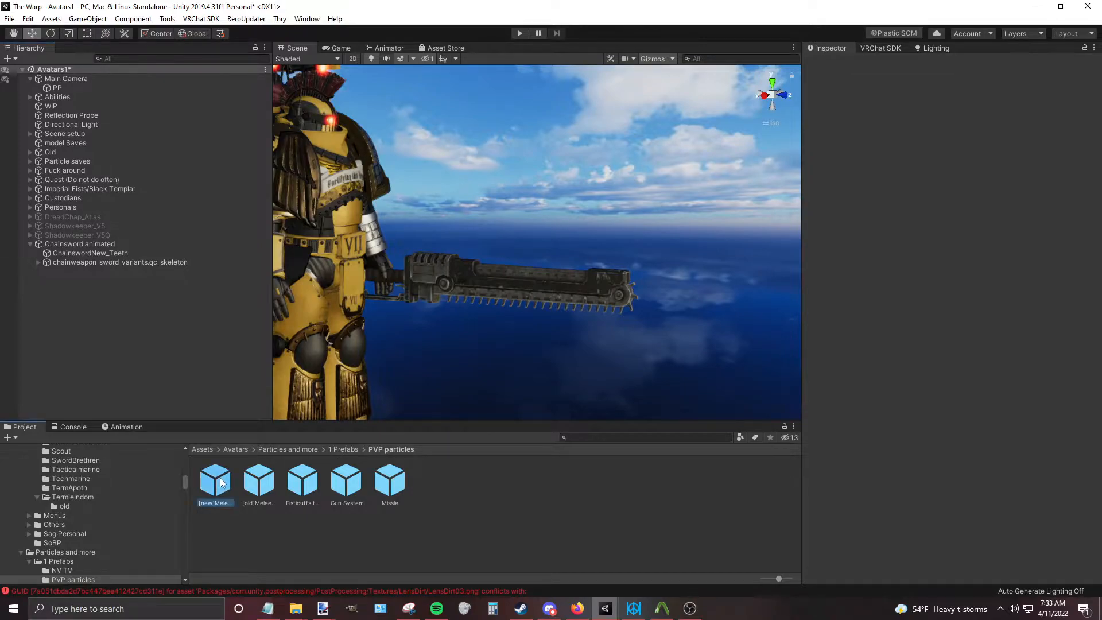
pyautogui.click(91, 253)
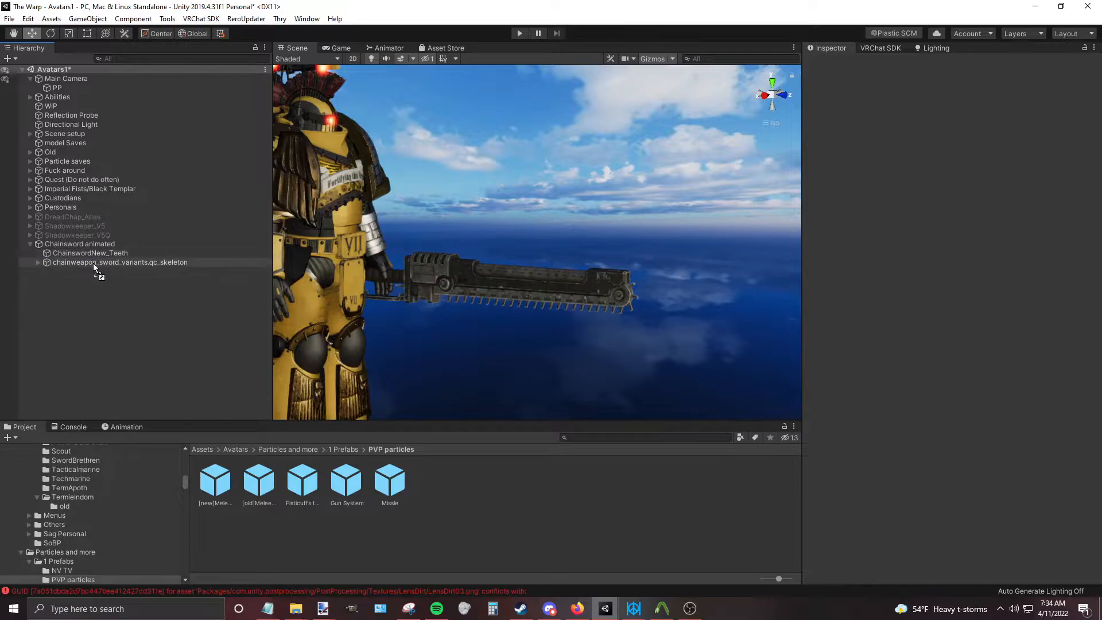
pyautogui.click(38, 263)
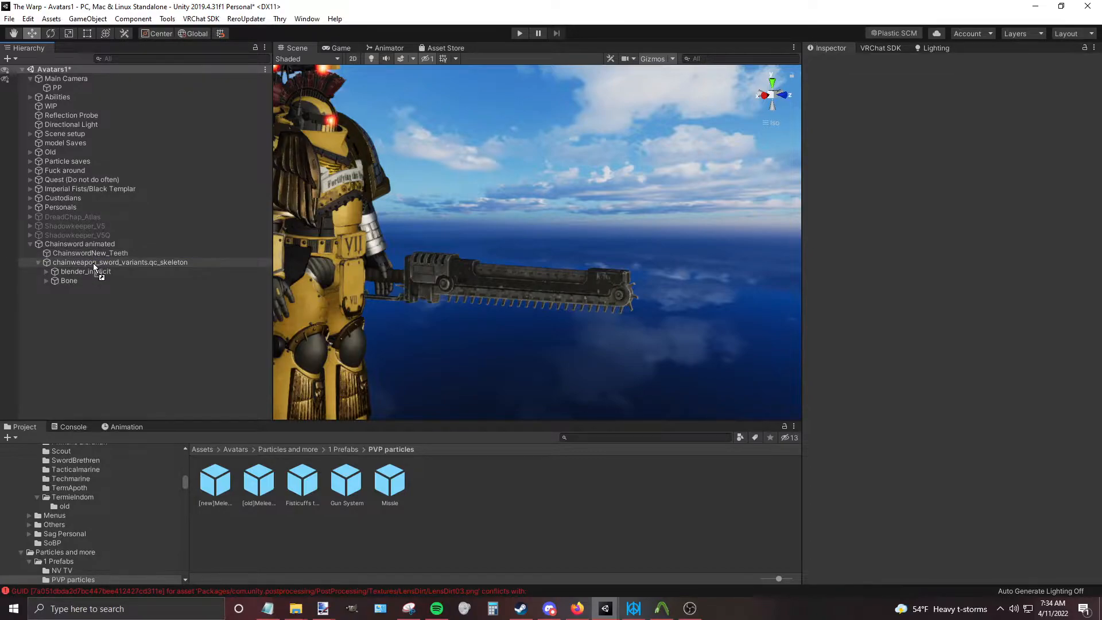
pyautogui.click(90, 253)
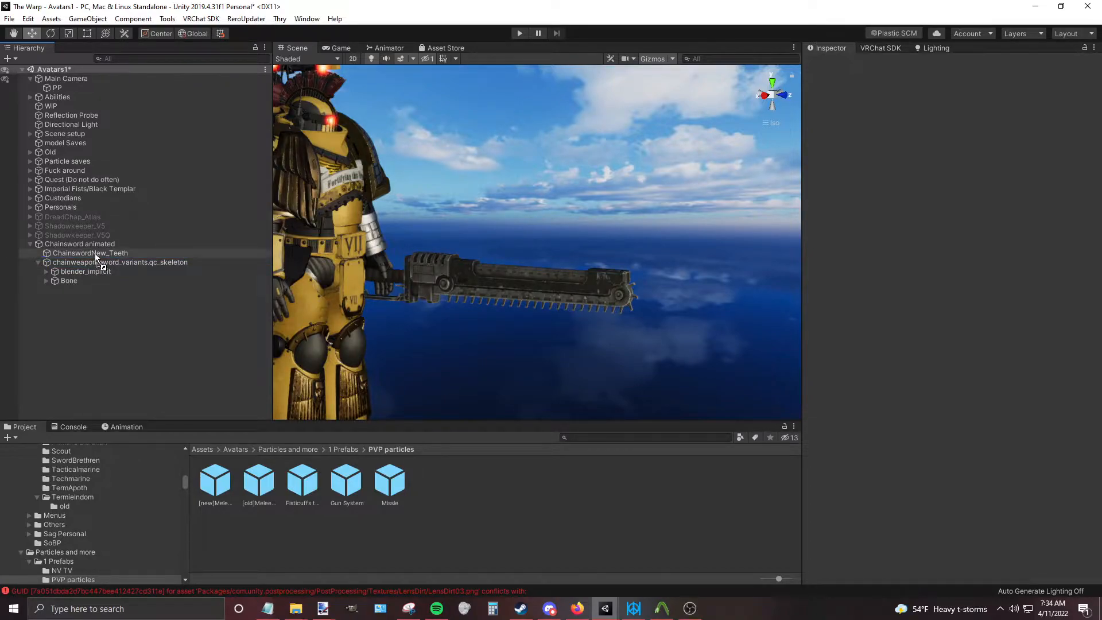
pyautogui.click(95, 262)
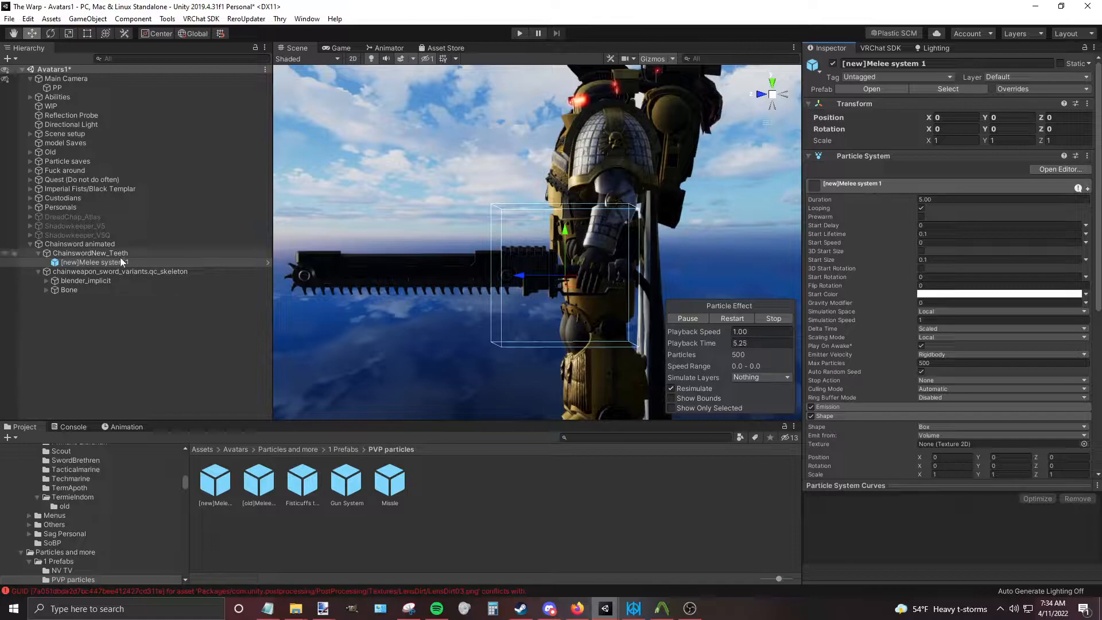
# Step: Reposition Chainsword animated and enable the Renderer module on [new]Melee system 1
pyautogui.click(89, 253)
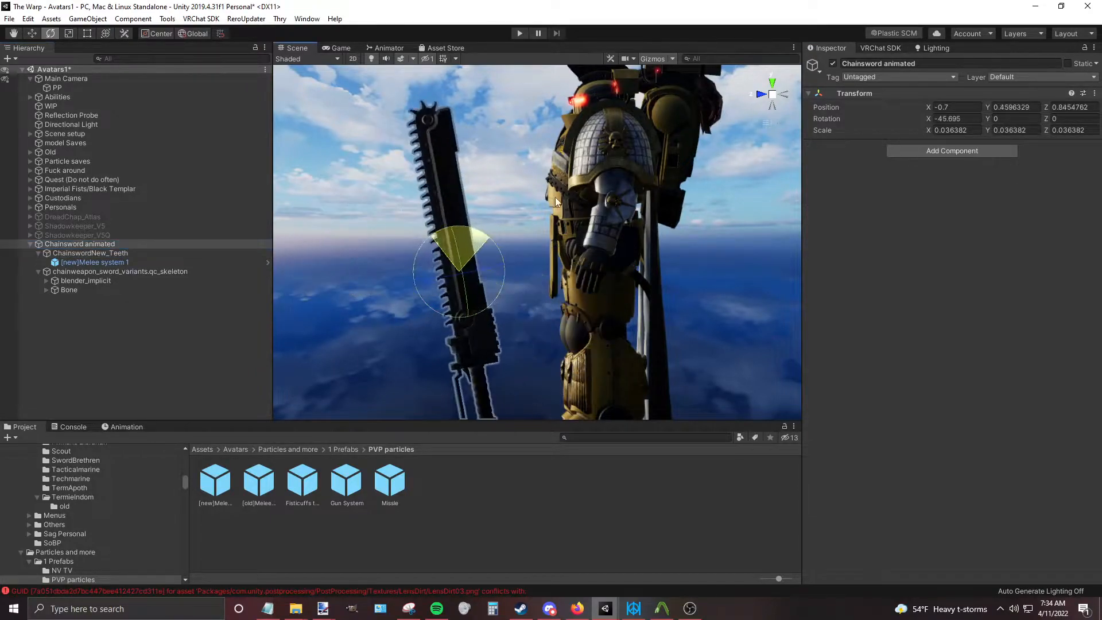
pyautogui.click(94, 262)
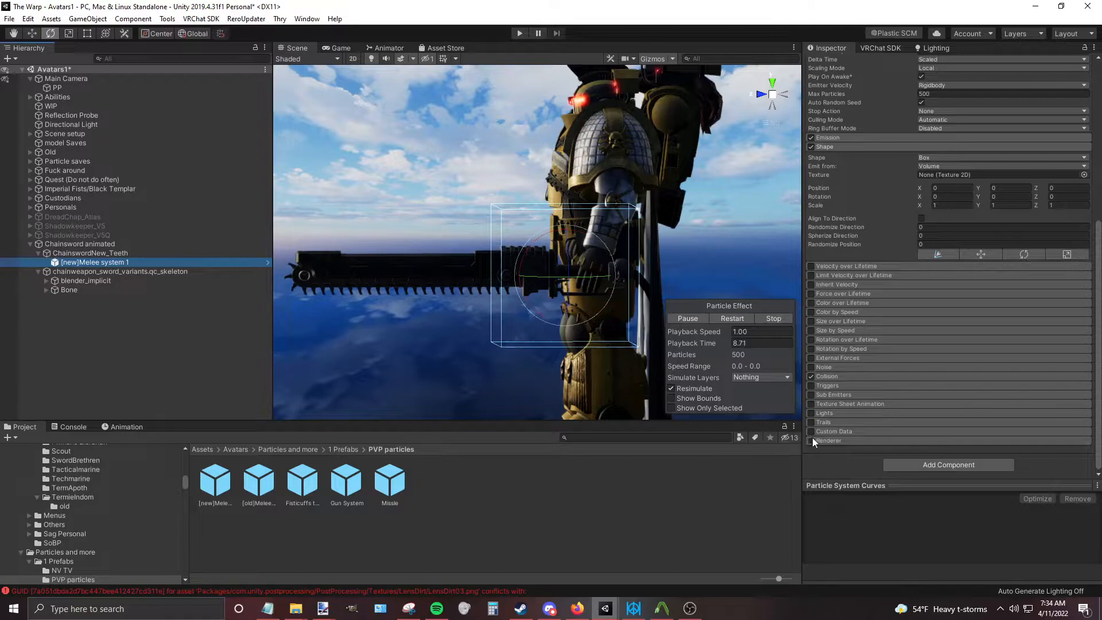
pyautogui.click(79, 244)
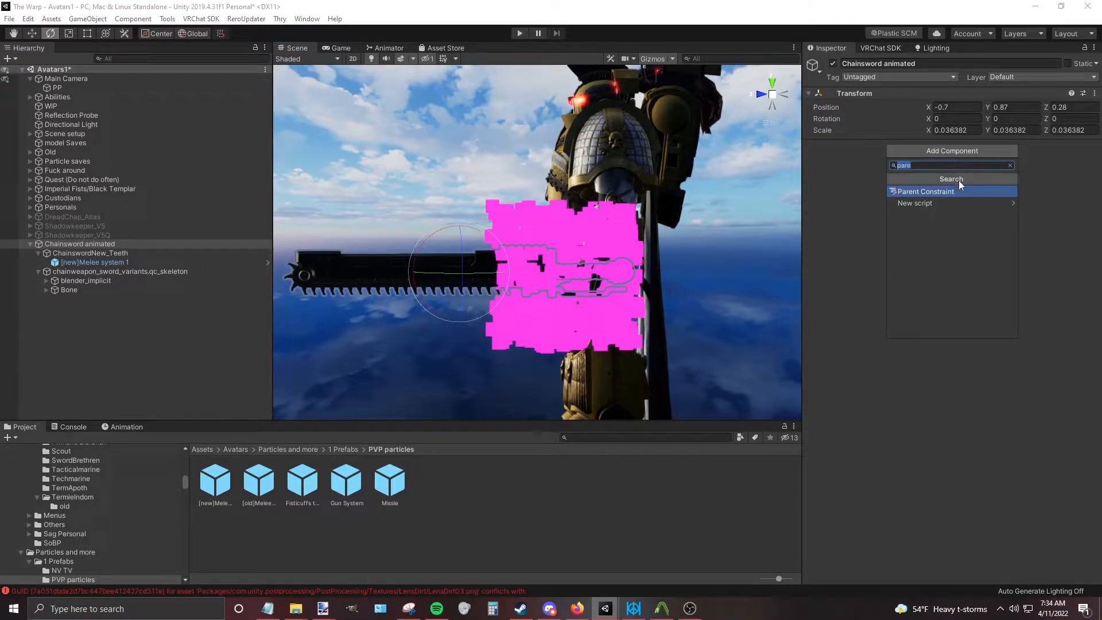
pyautogui.click(1011, 165)
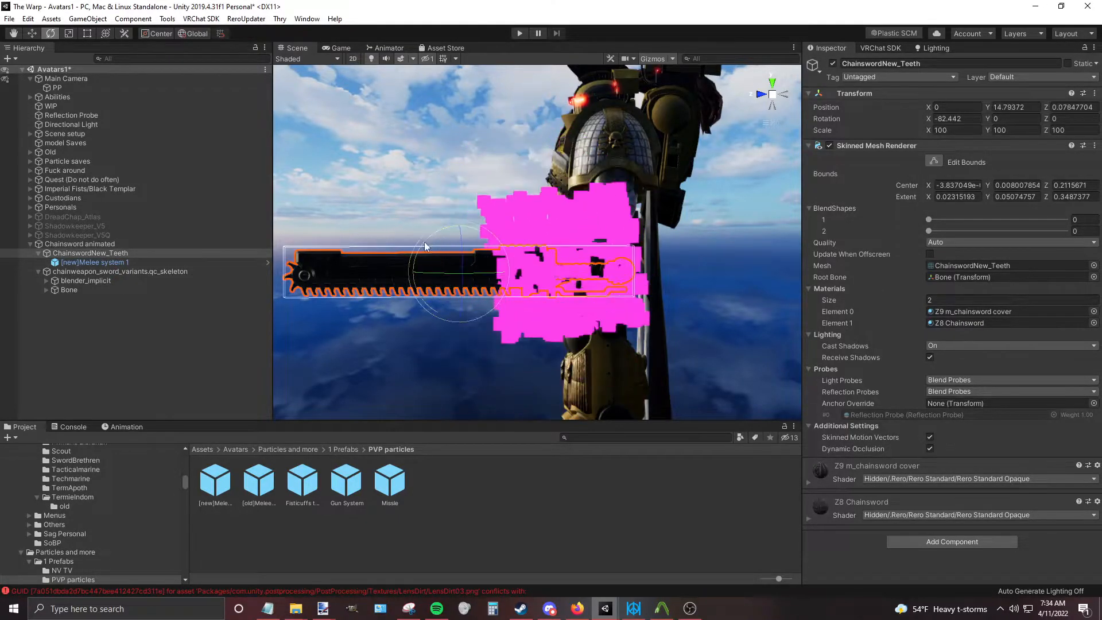
pyautogui.click(79, 244)
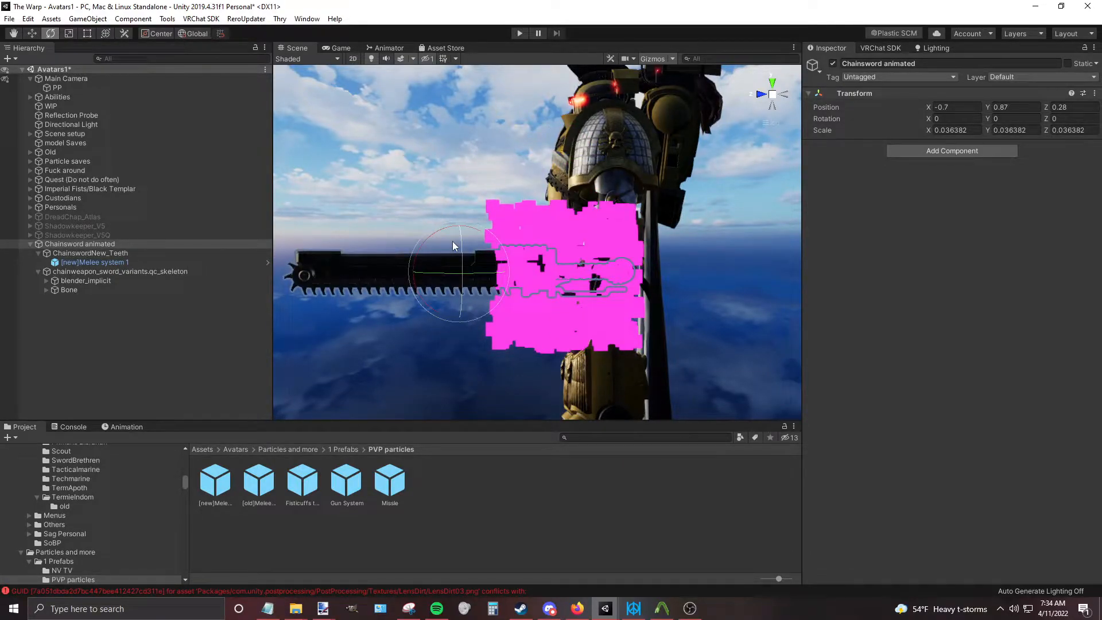
pyautogui.click(94, 262)
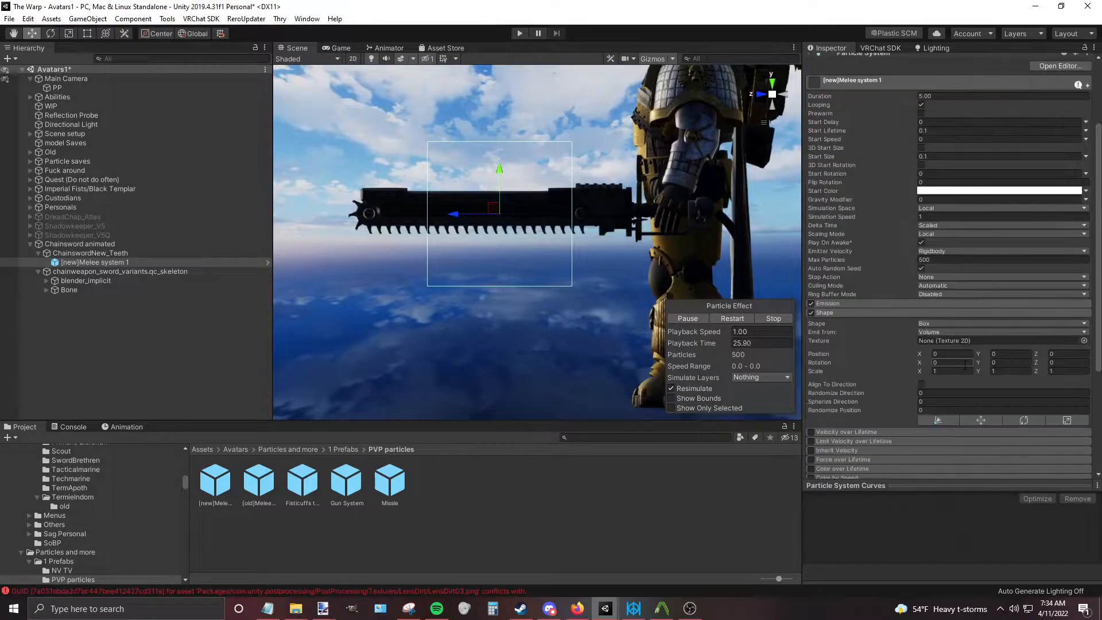
pyautogui.moveTo(850, 319)
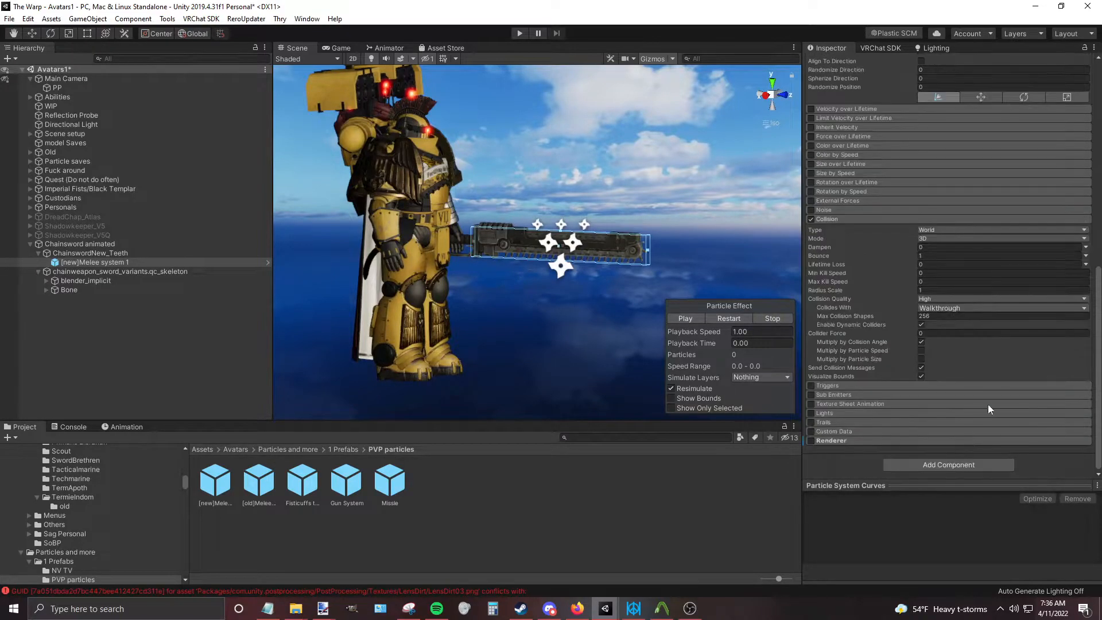
# Step: Change the Collides With layers in the melee particles' Collision module
pyautogui.click(1001, 307)
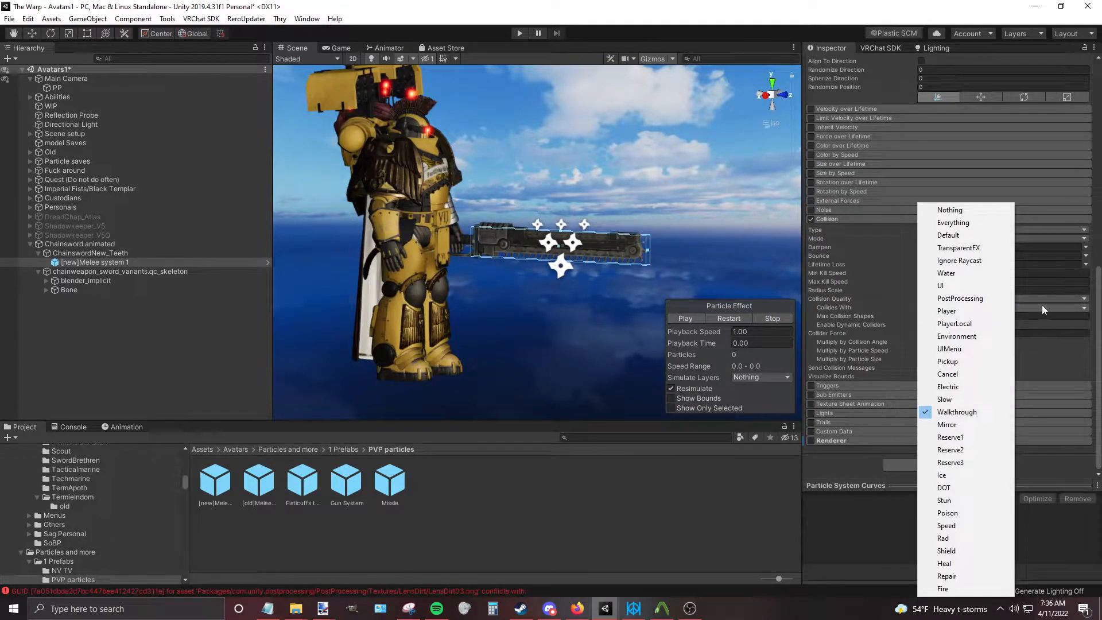
pyautogui.click(957, 412)
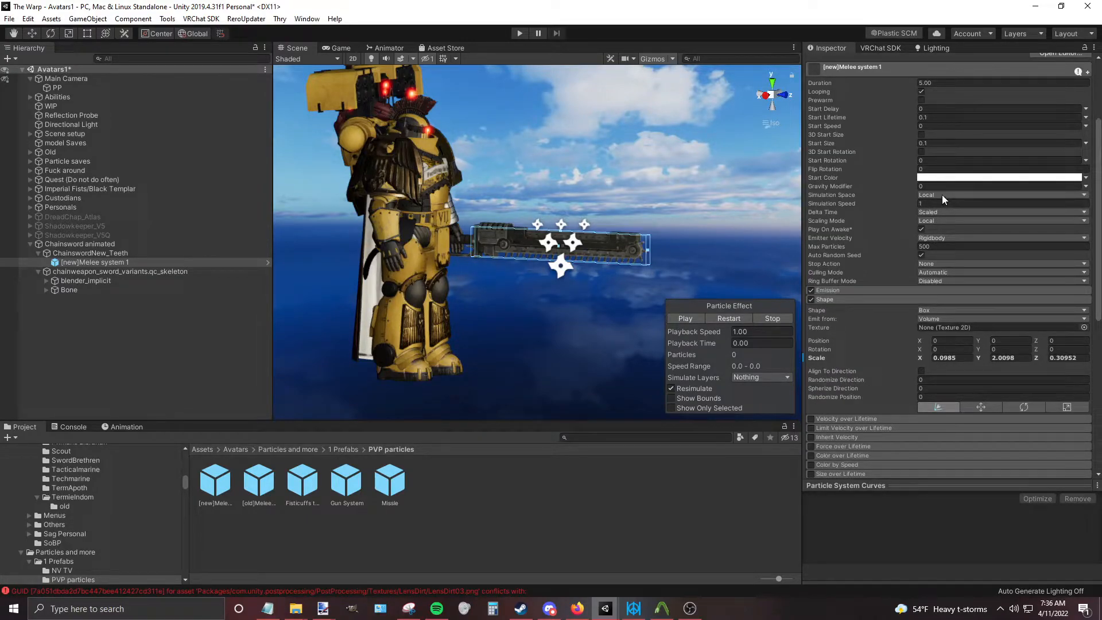
pyautogui.moveTo(870, 289)
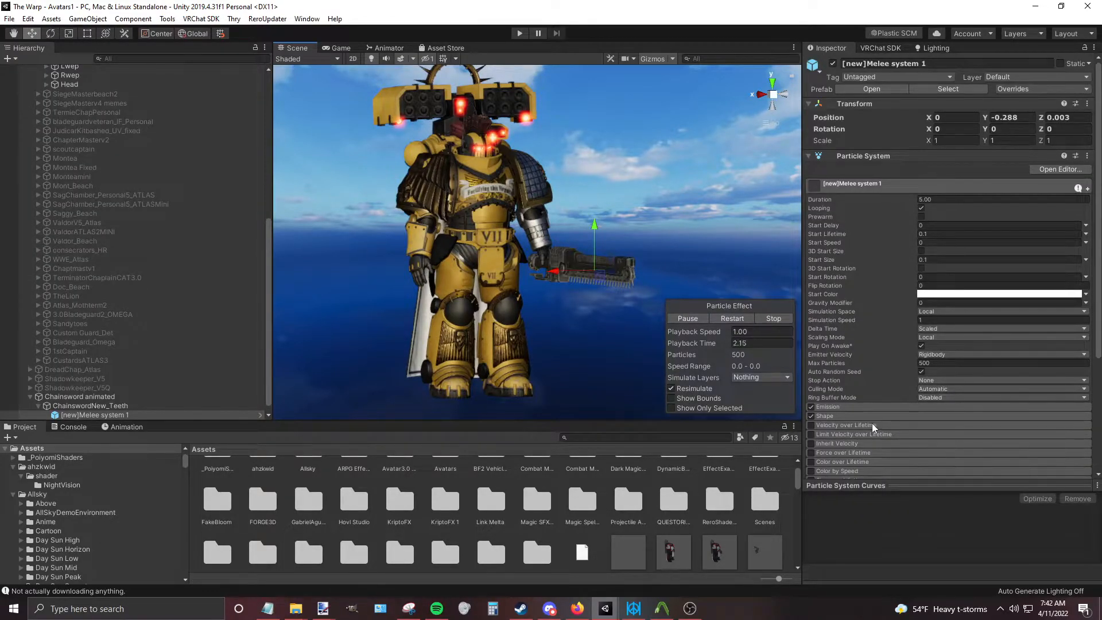
# Step: Set the chainsword melee particles to Max Particles 500 and Rate over Time 5000
pyautogui.click(828, 406)
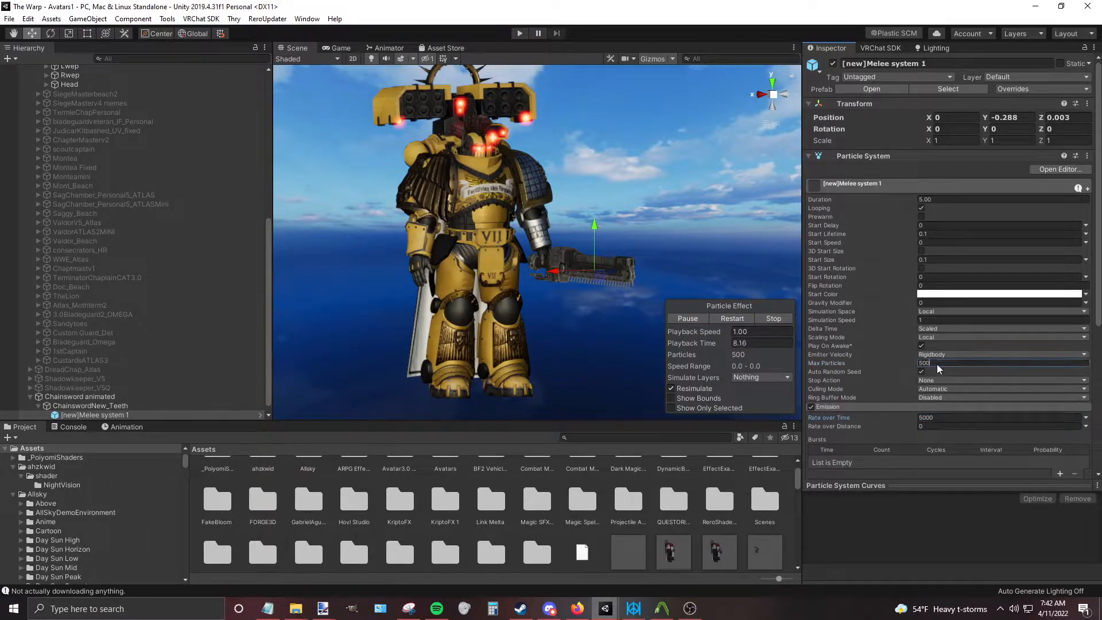
pyautogui.click(999, 417)
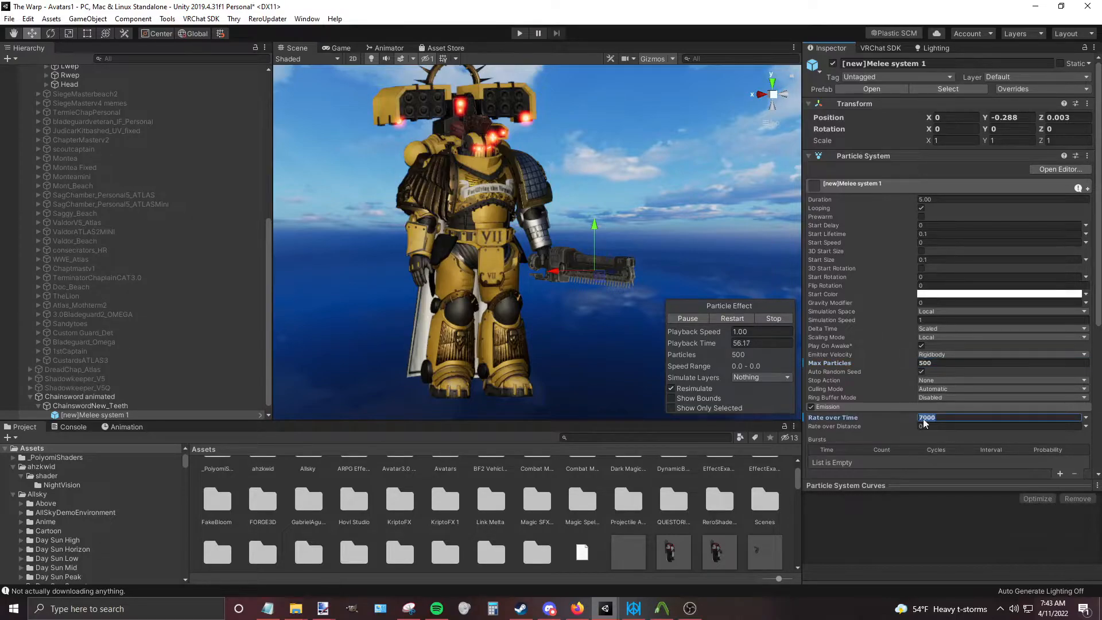
pyautogui.write('5000')
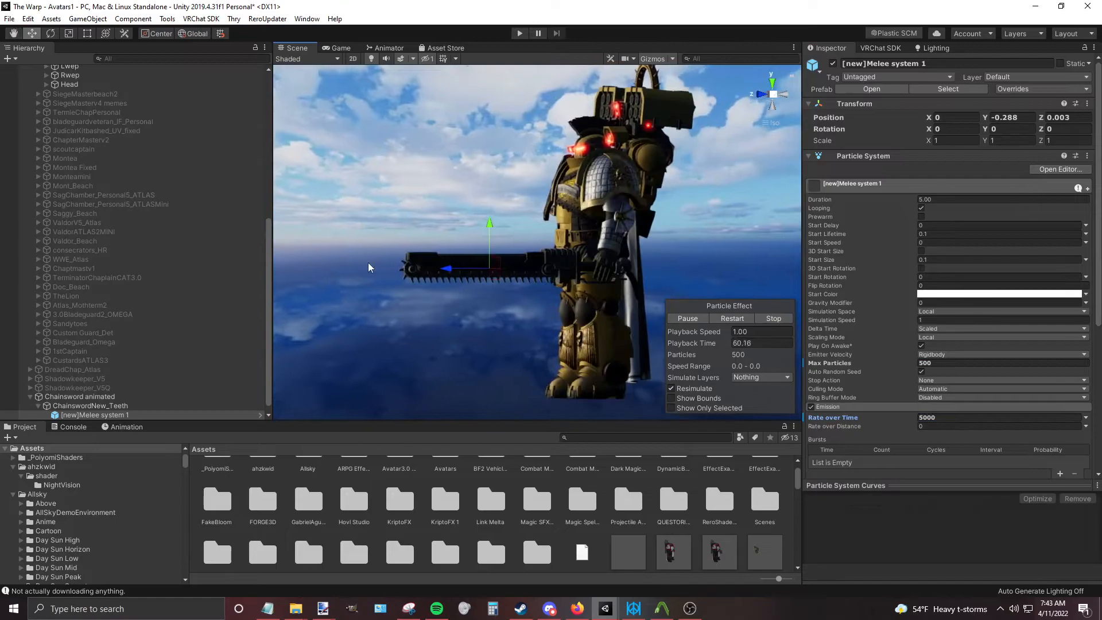
# Step: Select Chainsword animated and reveal GreatHammer under SiegeMasterv5ATLAS2 > Rwep
pyautogui.scroll(-3)
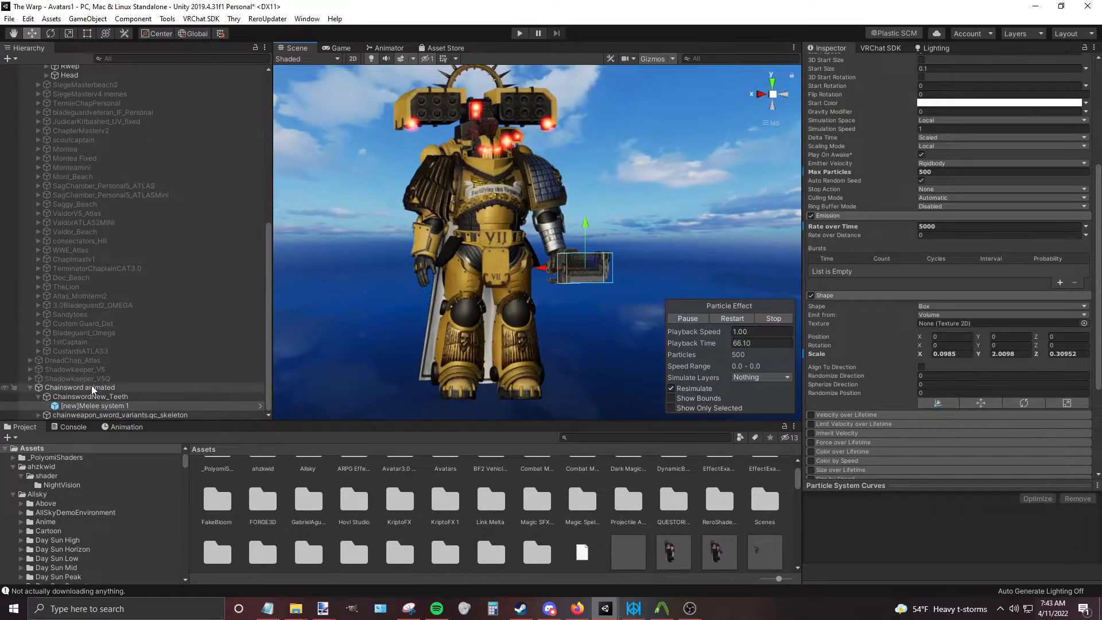
pyautogui.click(79, 388)
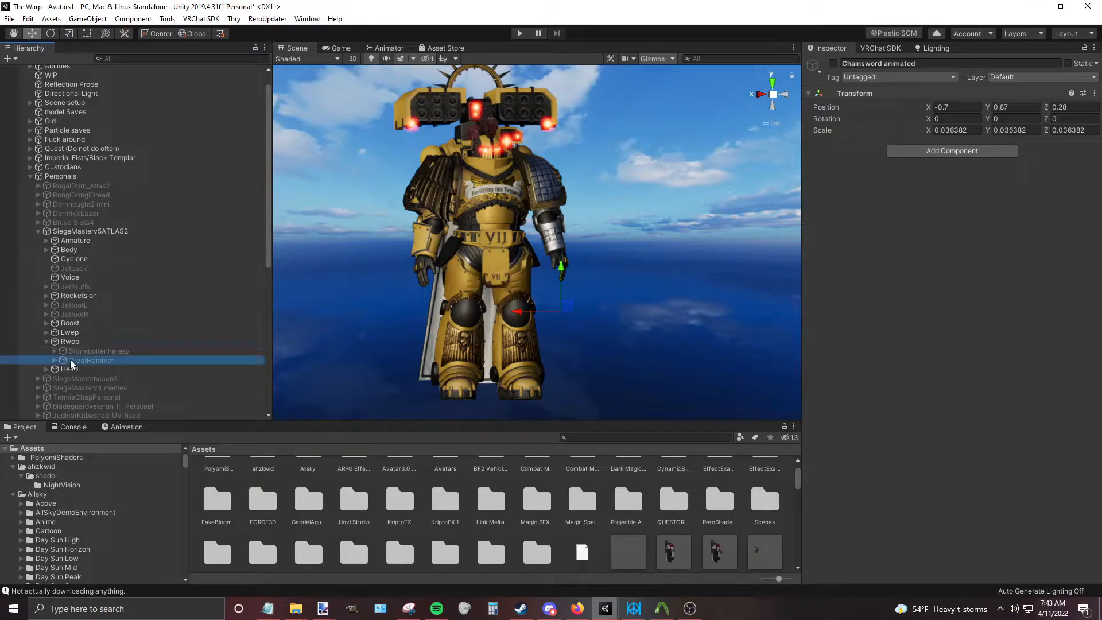
# Step: Check the GreatHammer melee system's box shape and collision, then reselect the hammer
pyautogui.click(92, 360)
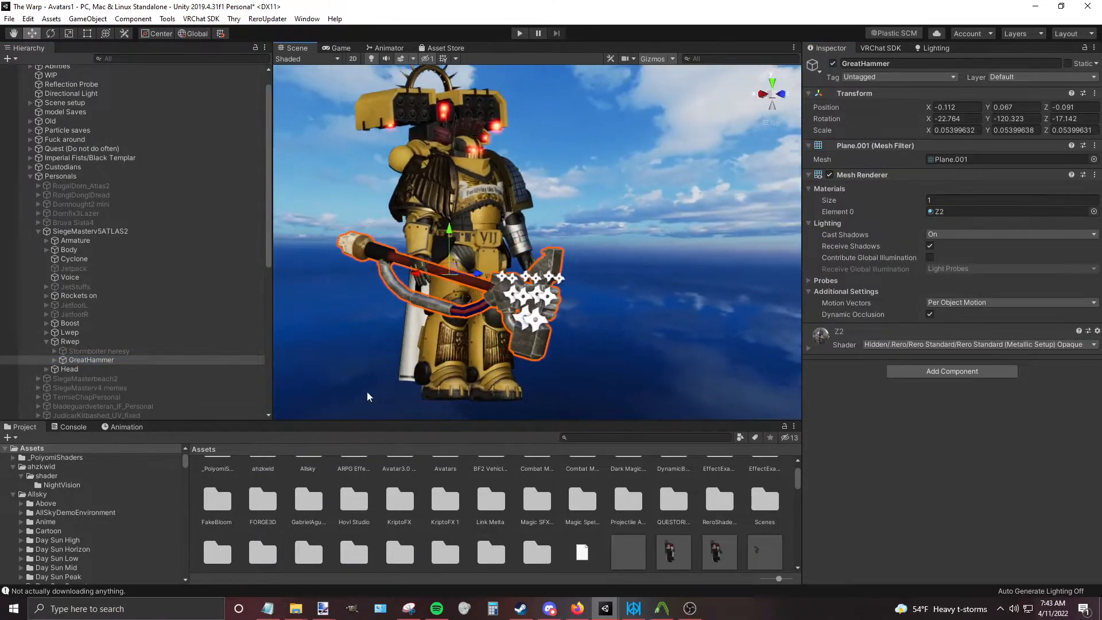
pyautogui.click(110, 369)
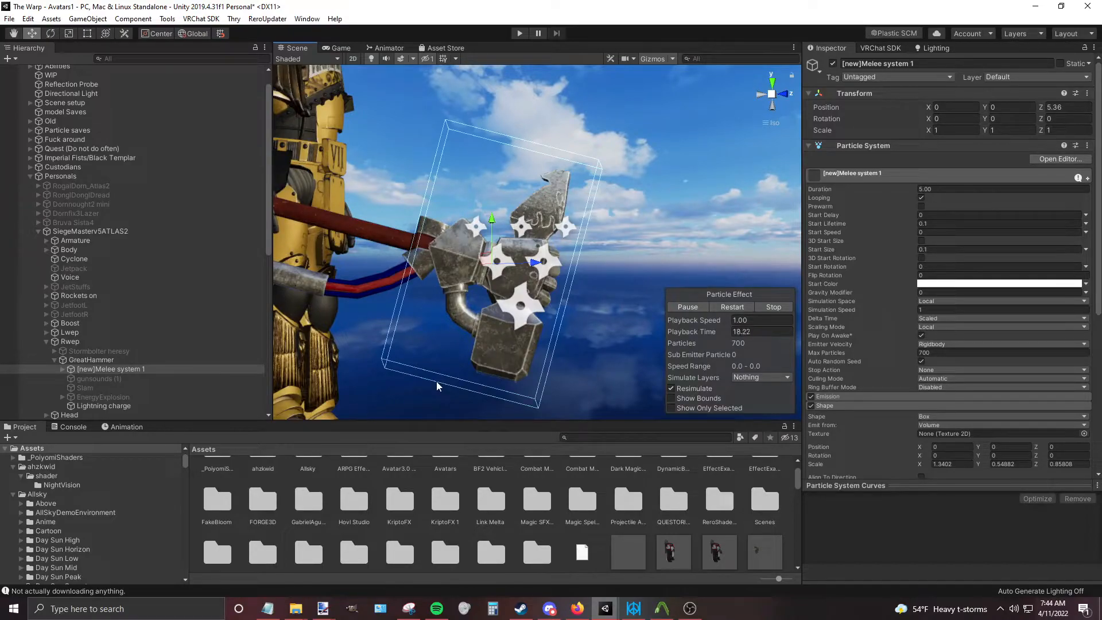
pyautogui.scroll(-3)
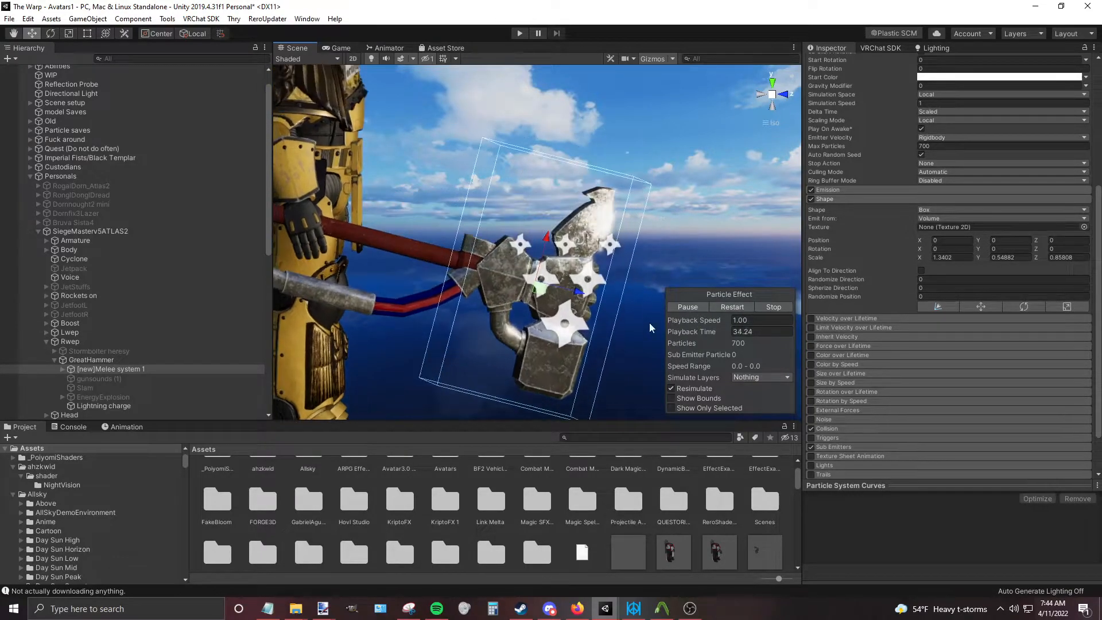
pyautogui.click(91, 359)
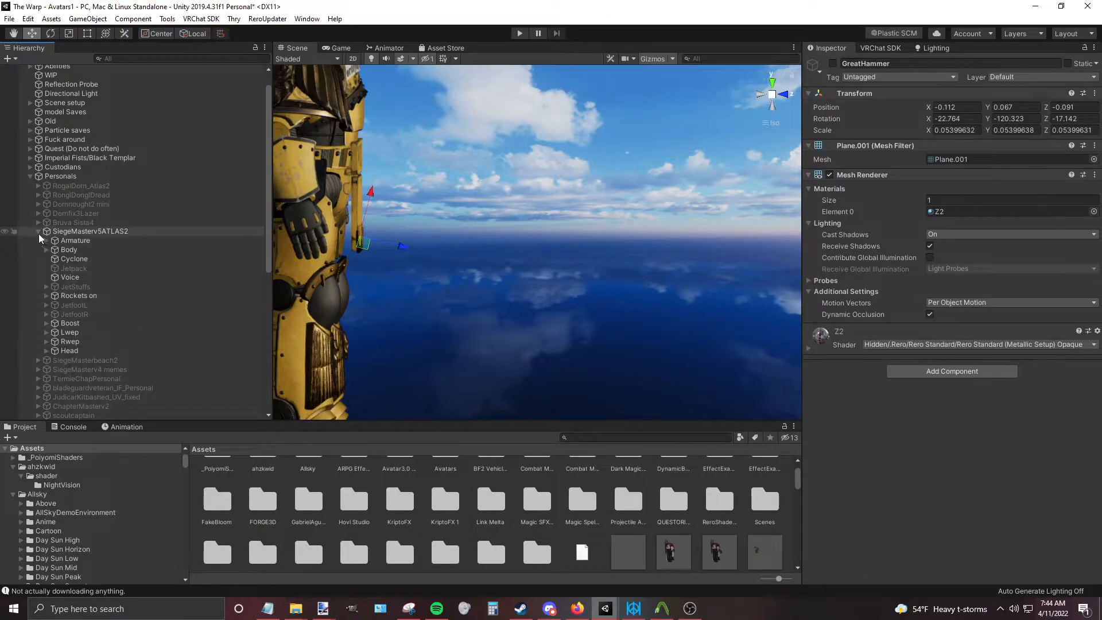
# Step: Collapse Personals and inspect the Custodian terminator axe's melee particle Collision settings
pyautogui.click(90, 231)
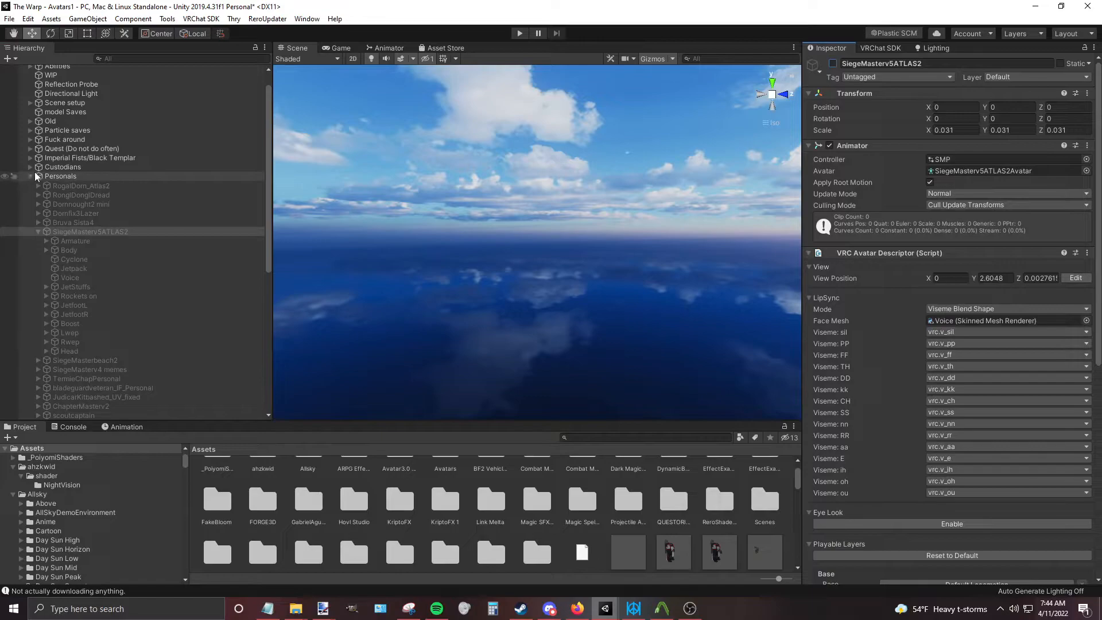
pyautogui.click(92, 296)
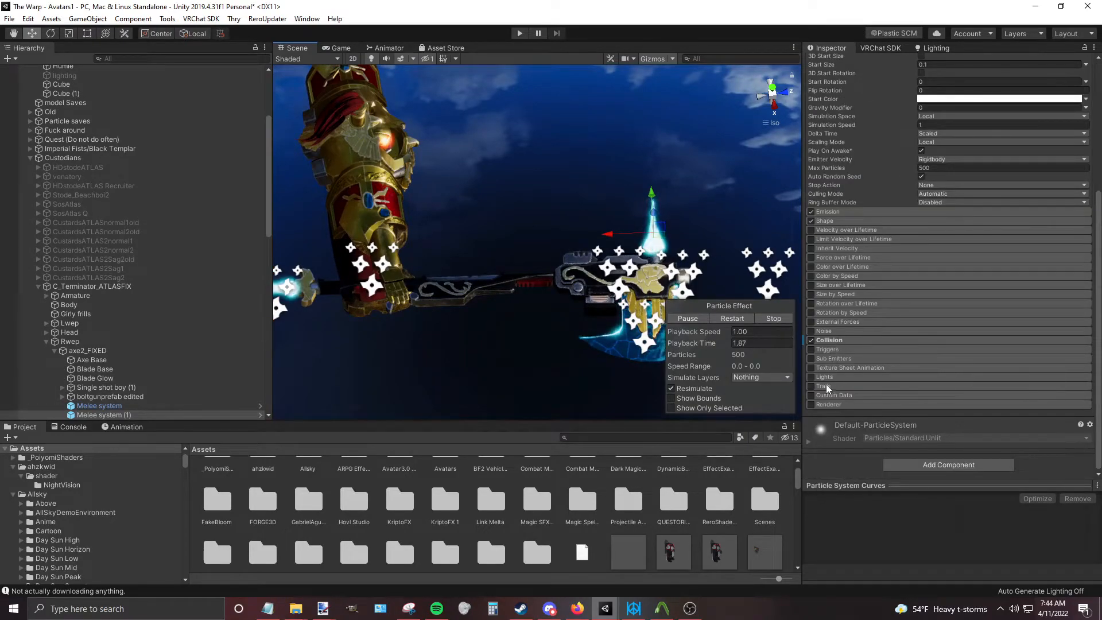
pyautogui.click(824, 220)
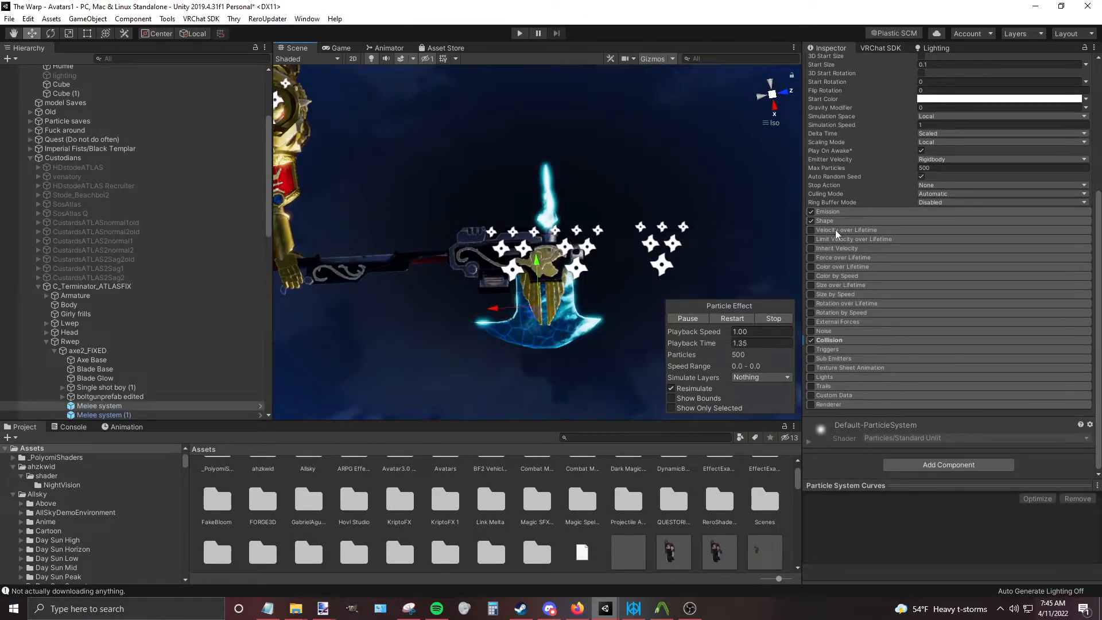
pyautogui.click(824, 220)
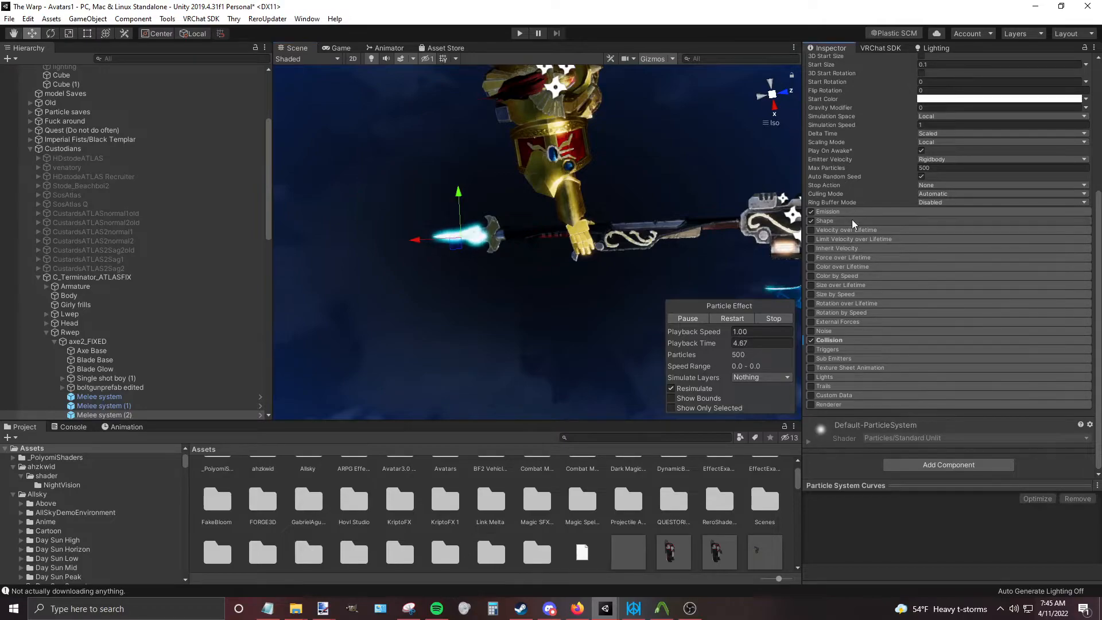
pyautogui.click(817, 231)
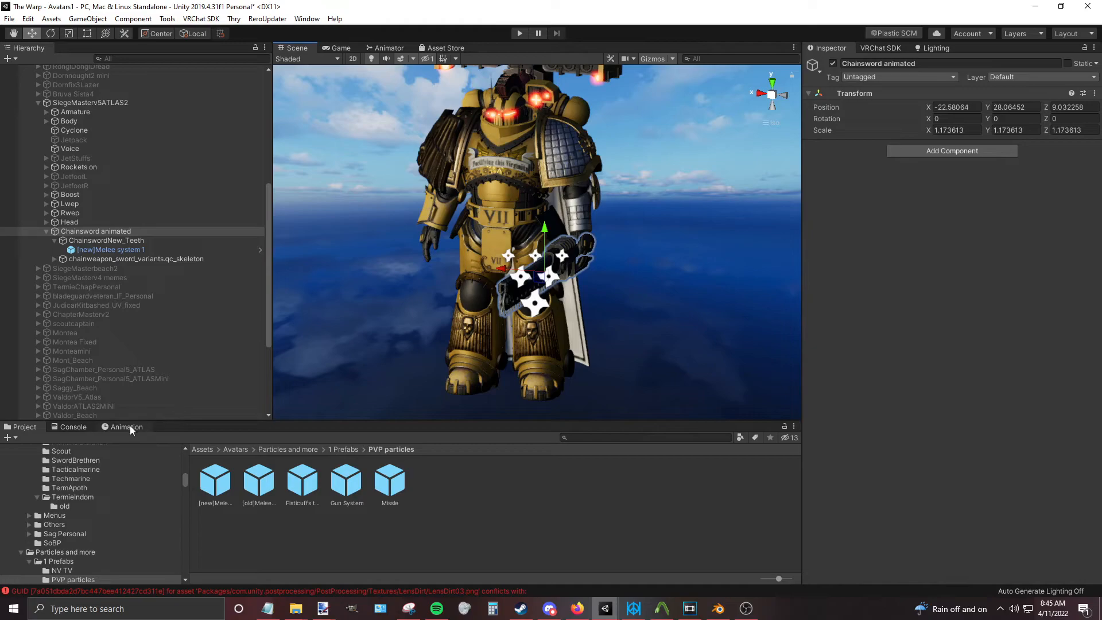
pyautogui.moveTo(123, 471)
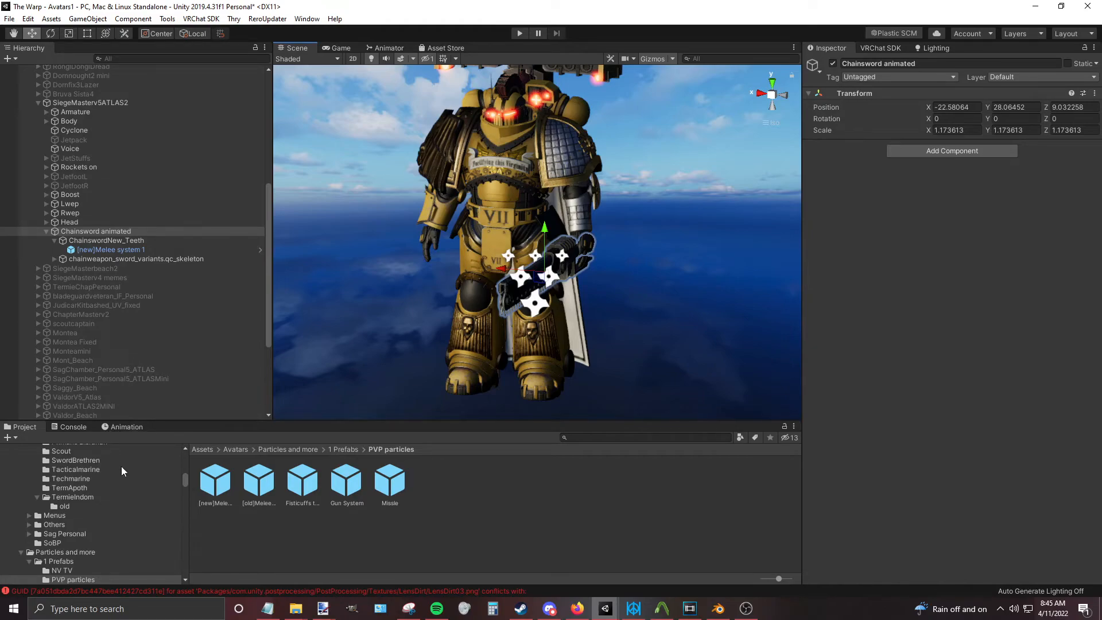
pyautogui.moveTo(106, 466)
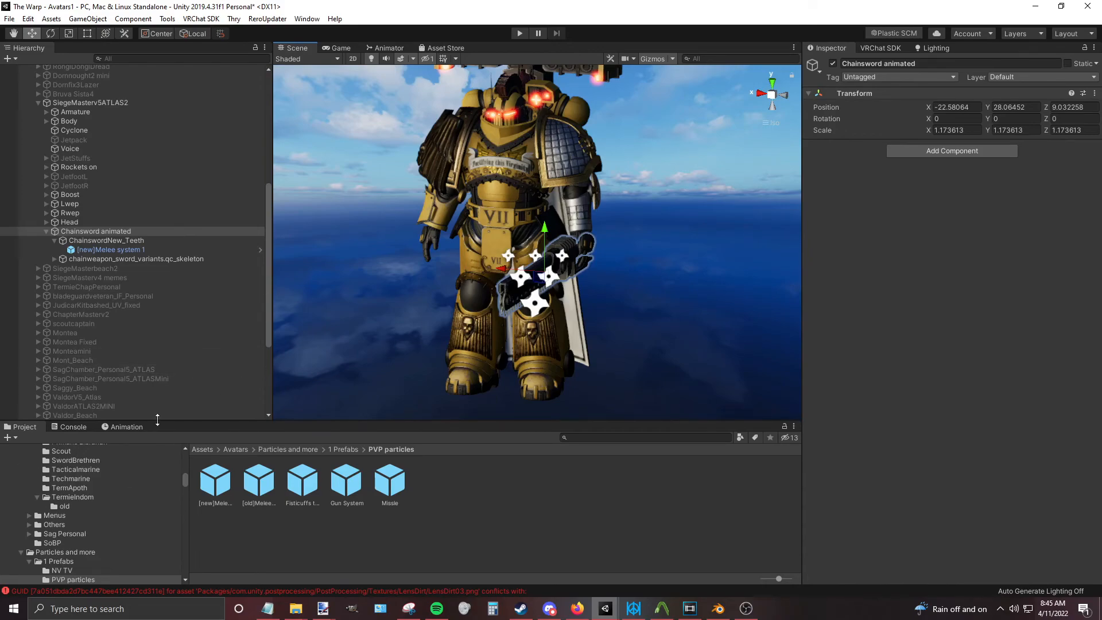
# Step: Show the isLocal animation timeline and scroll to the animated Collision module
pyautogui.click(126, 427)
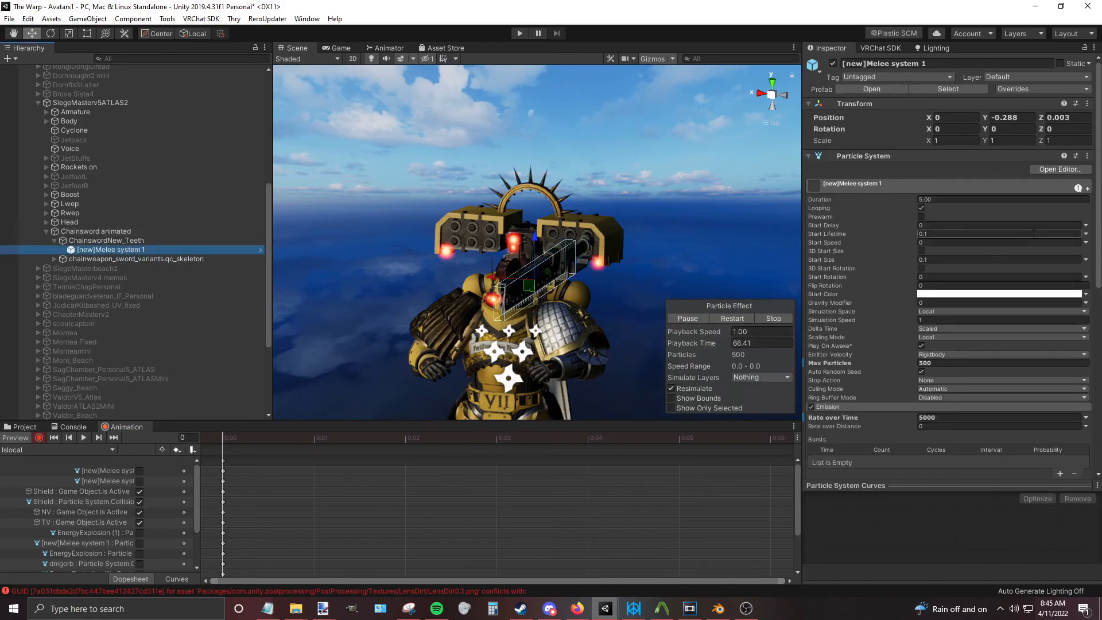
pyautogui.scroll(-3)
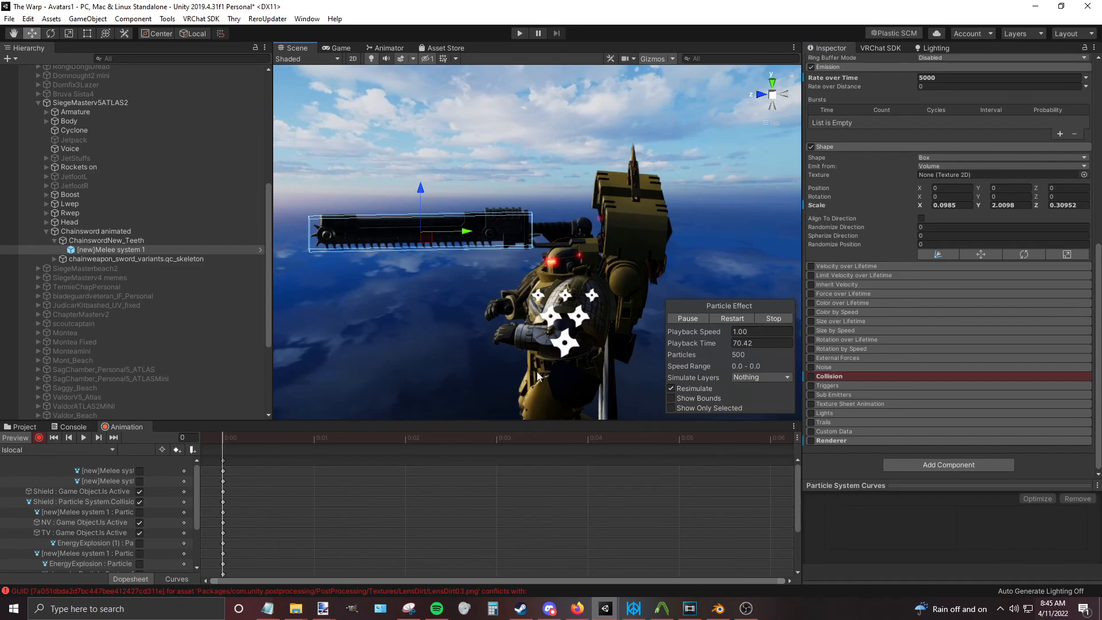
pyautogui.moveTo(496, 373)
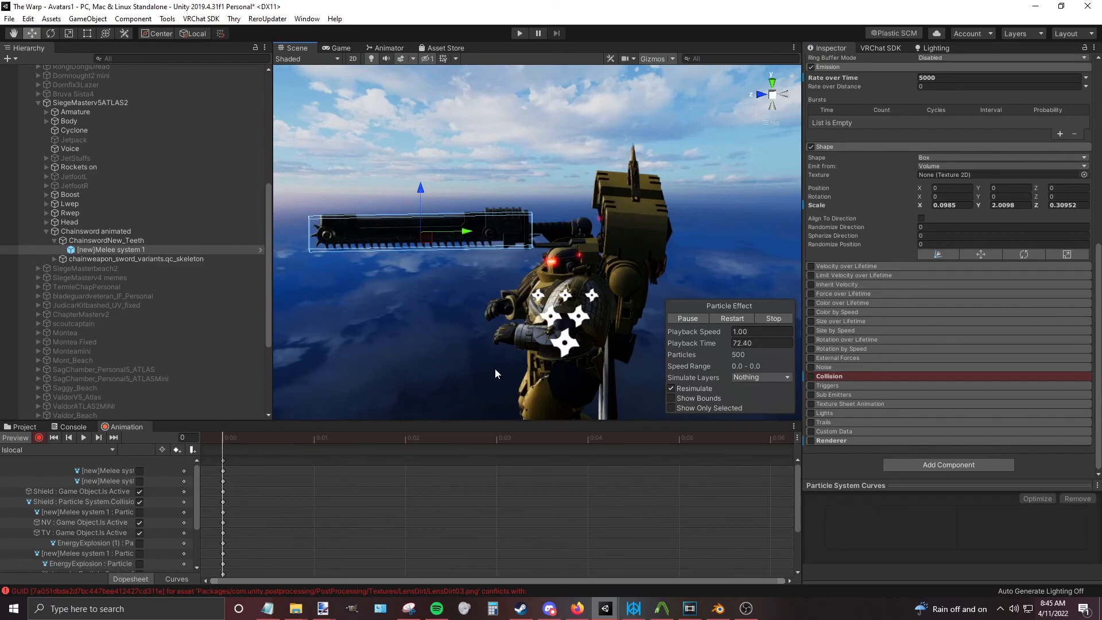